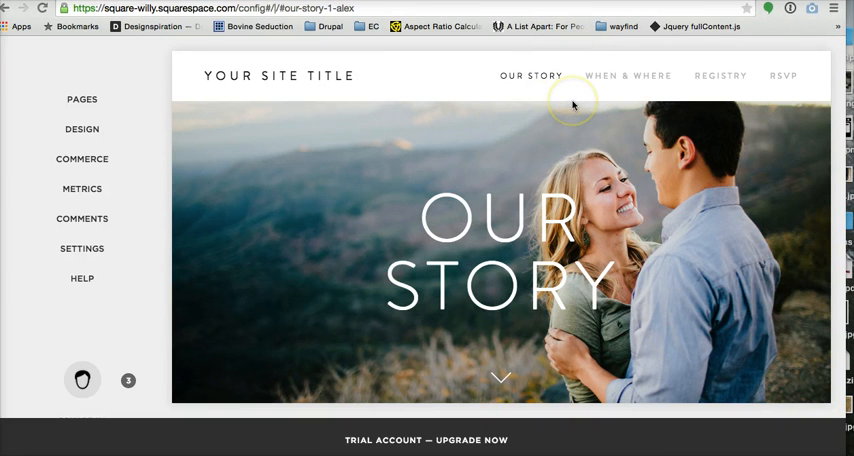
mouse_move(406, 114)
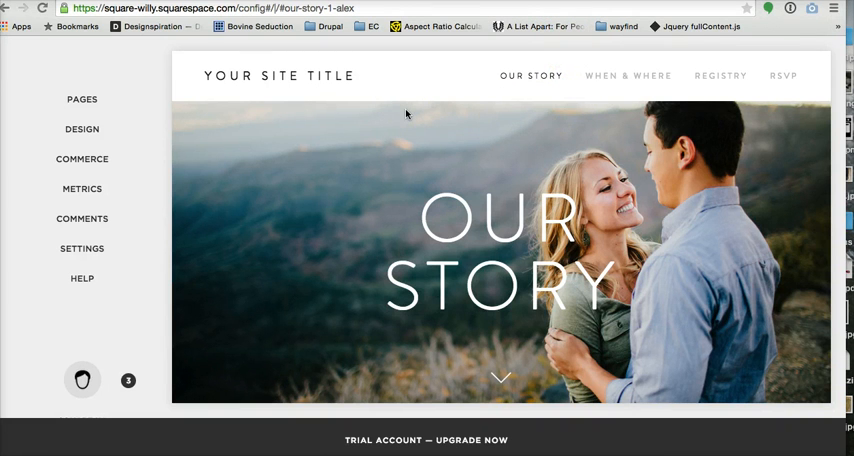
mouse_move(424, 92)
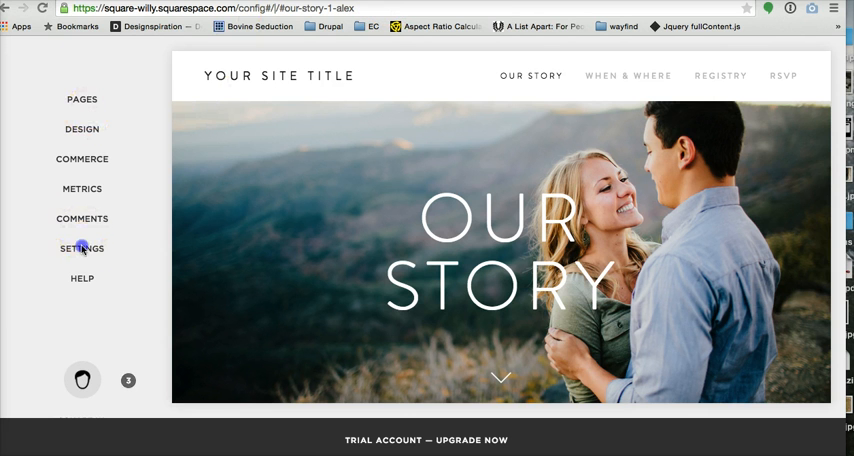
Open the wedding site's Settings and reach the Advanced section.
left_click(82, 248)
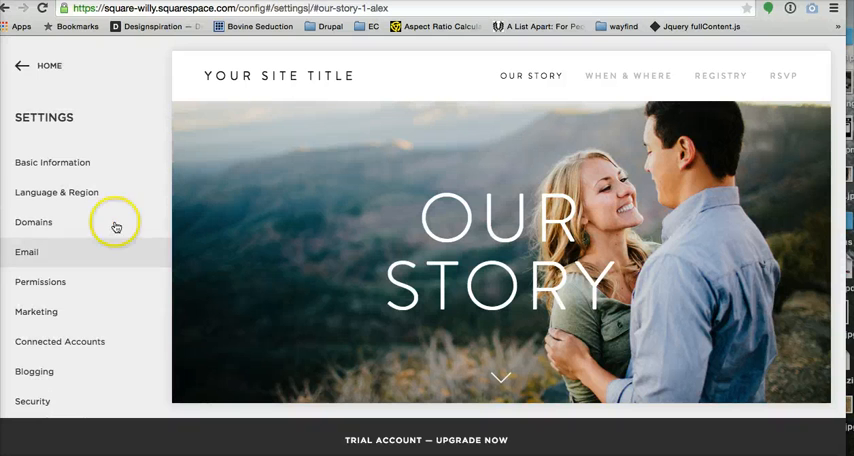
scroll("down", 3)
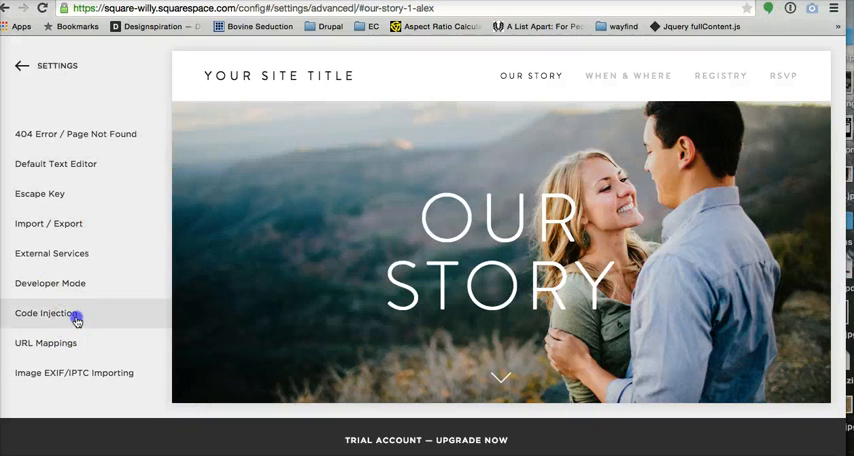
Review the Code Injection Header, Footer, Lock Page and Order Confirmation fields.
left_click(46, 312)
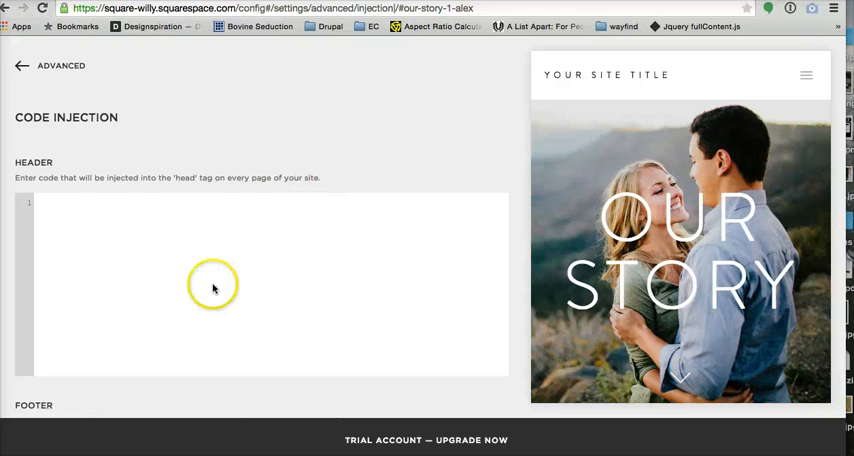
scroll("down", 3)
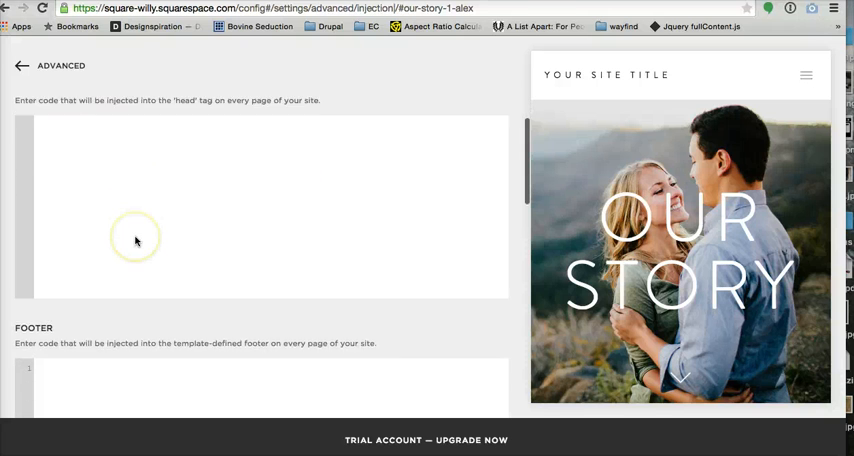
scroll("down", 3)
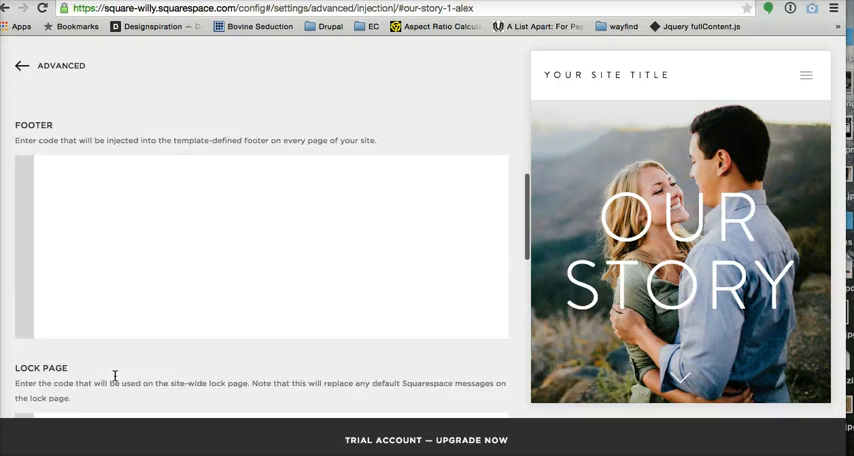
scroll("down", 3)
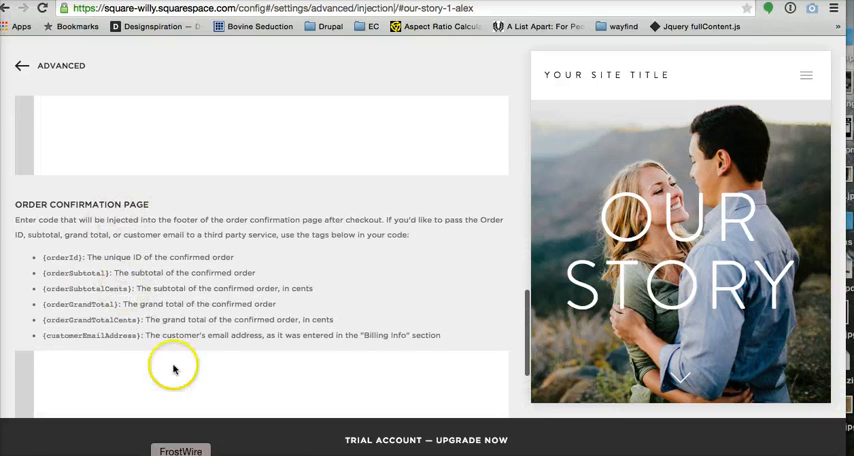
scroll("up", 3)
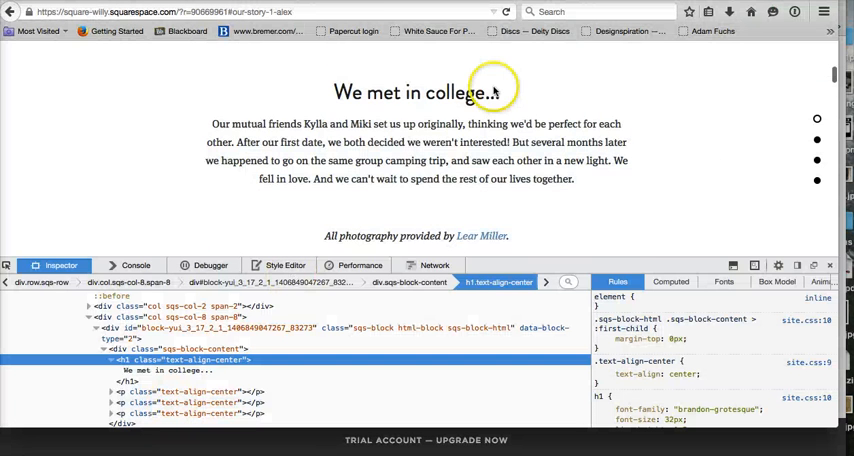
scroll("up", 3)
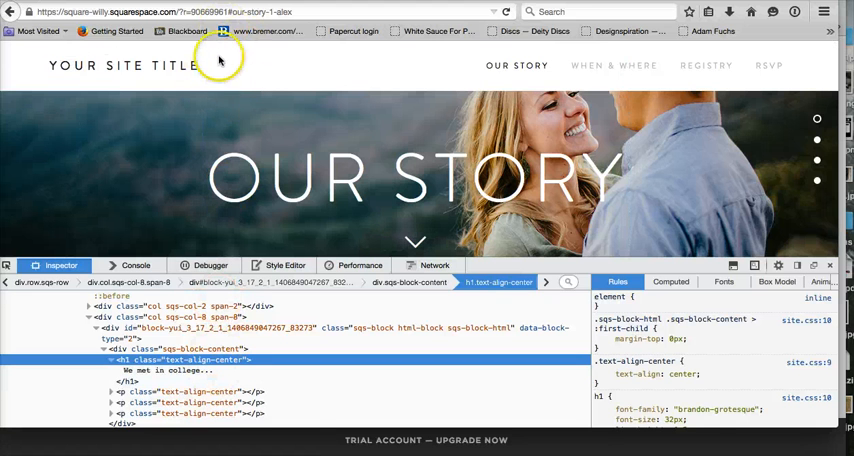
right_click(220, 60)
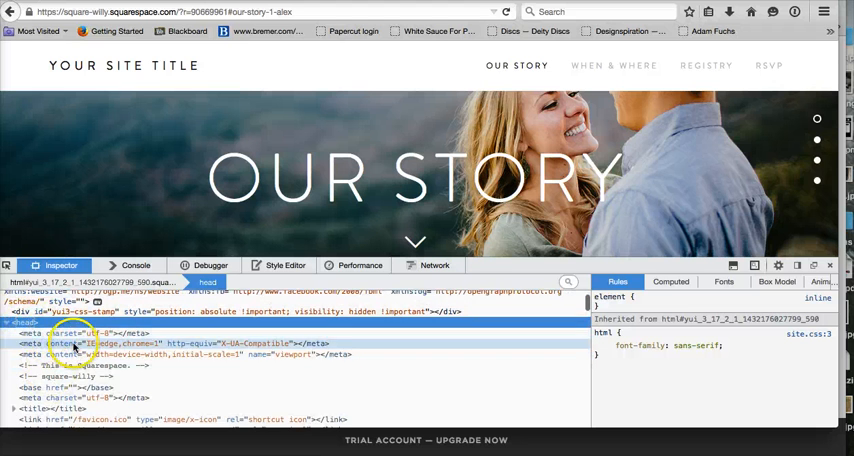
scroll("down", 3)
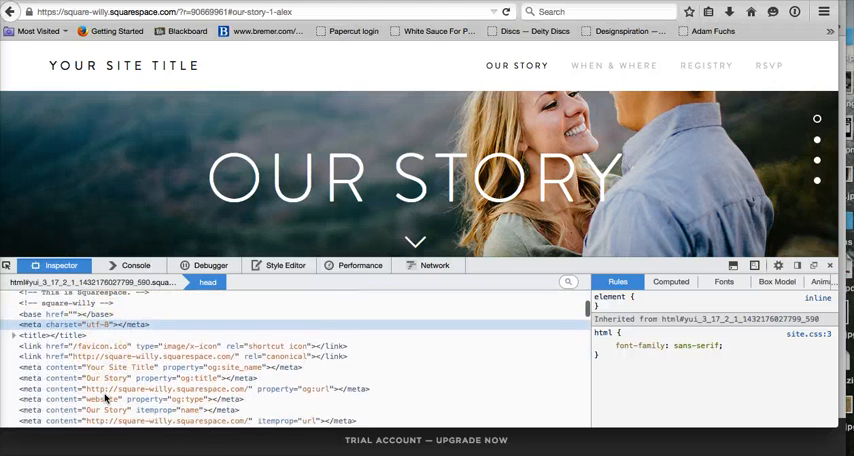
scroll("down", 3)
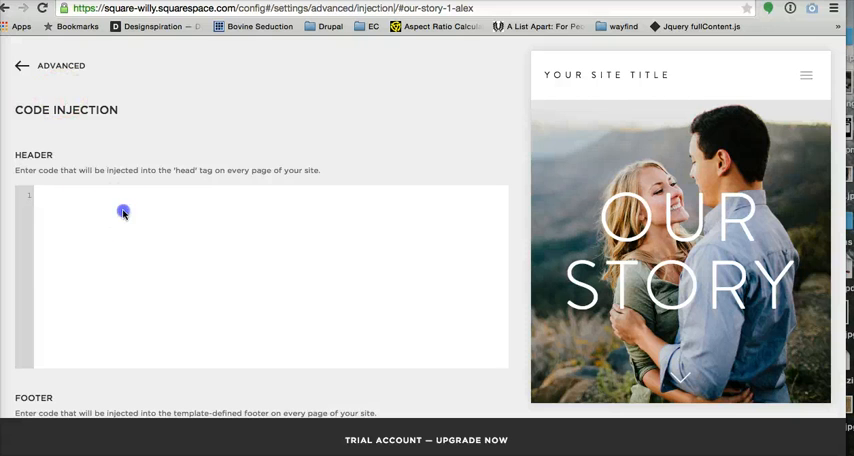
Enter the plugins.js, site.js and jQuery 2.1.1 script tags in the header code and save.
left_click(124, 212)
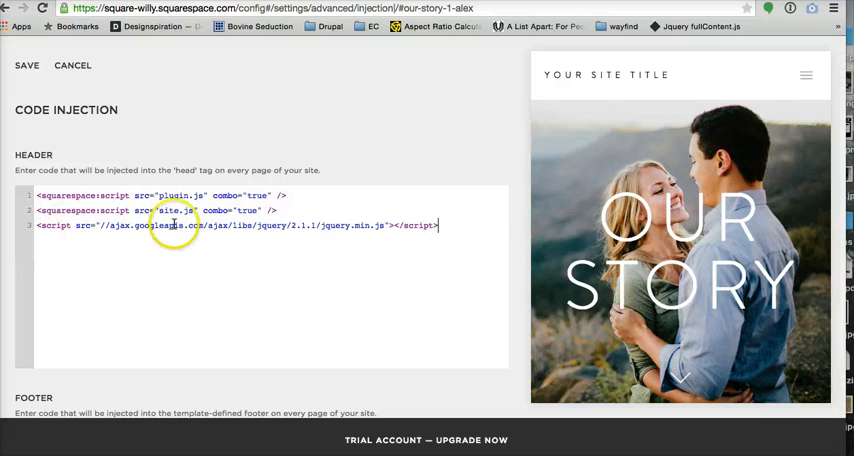
mouse_move(276, 228)
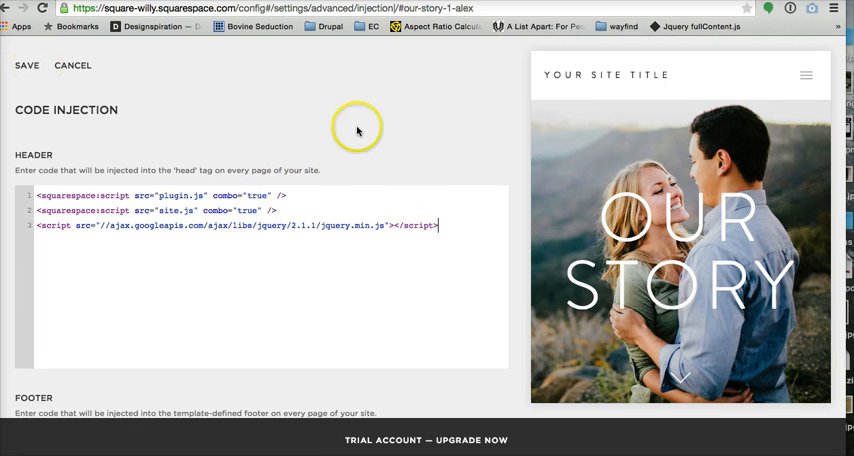
left_click(110, 244)
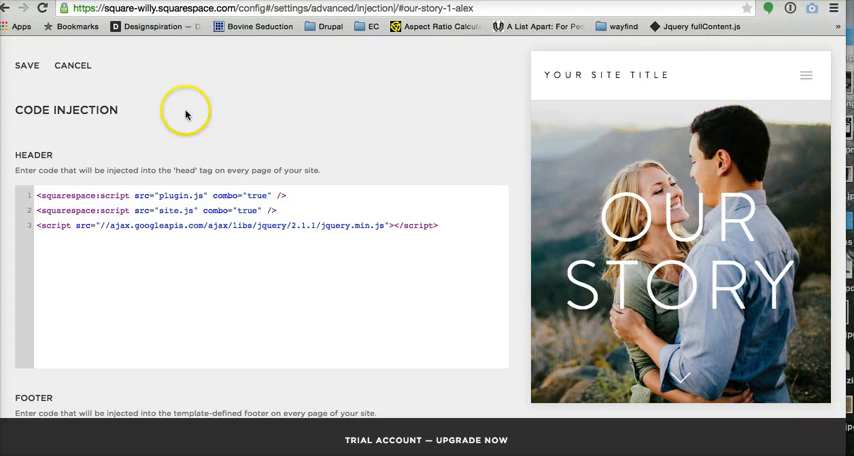
mouse_move(116, 148)
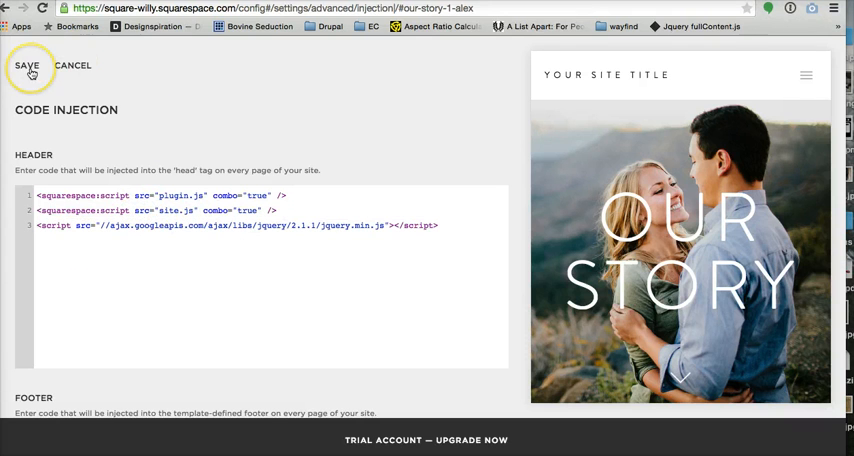
left_click(28, 64)
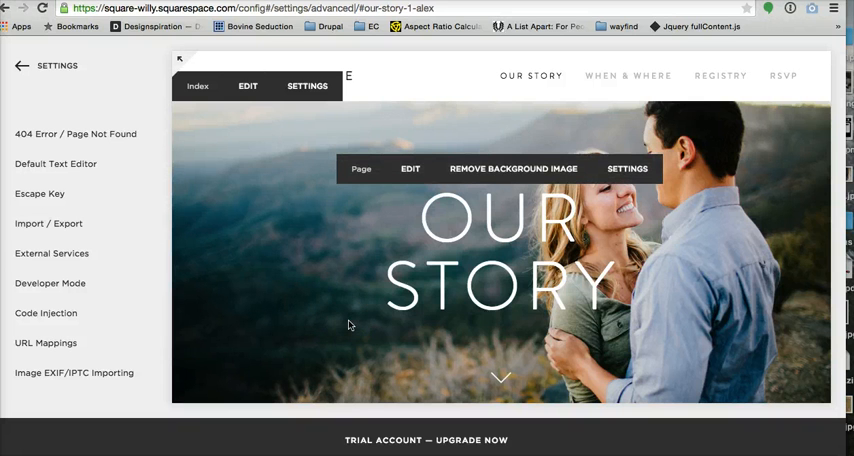
Turn the Our Story demo page into an editable page and start editing it.
scroll("down", 3)
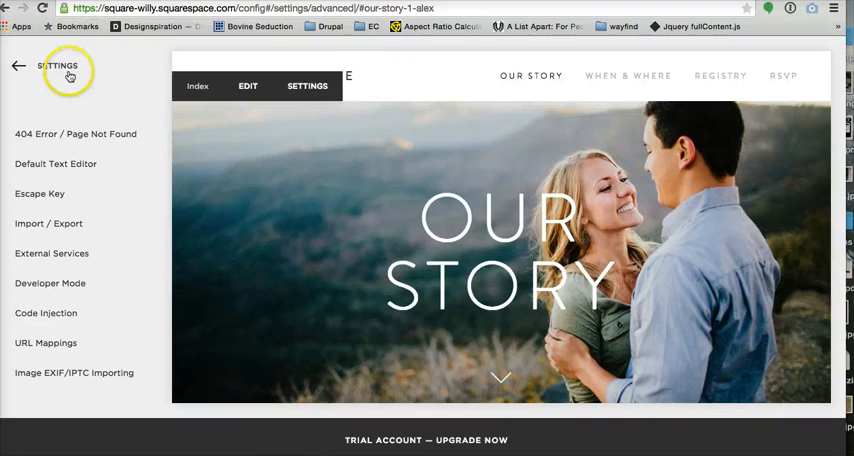
left_click(18, 64)
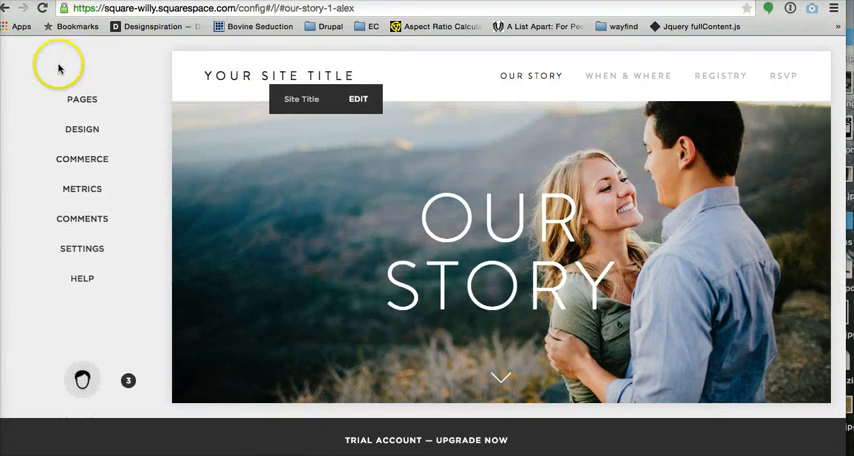
left_click(82, 100)
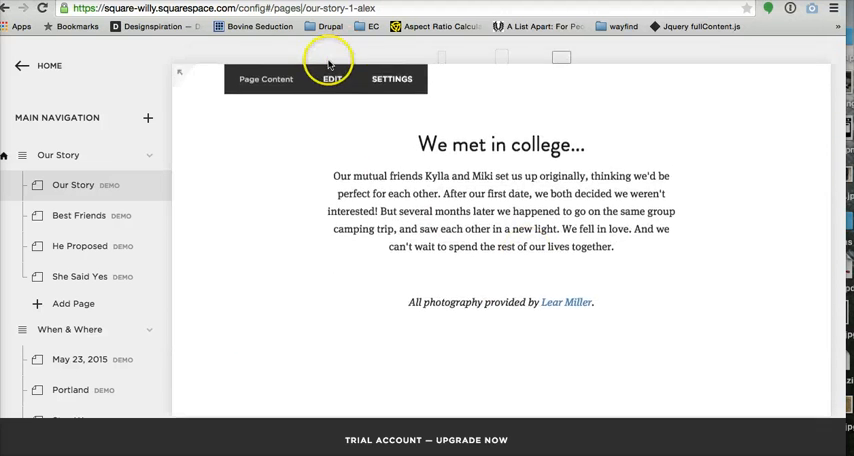
left_click(330, 78)
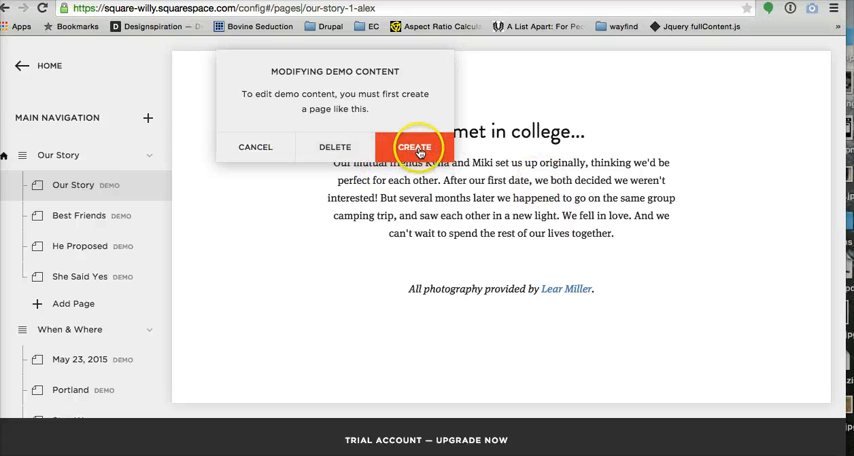
left_click(414, 148)
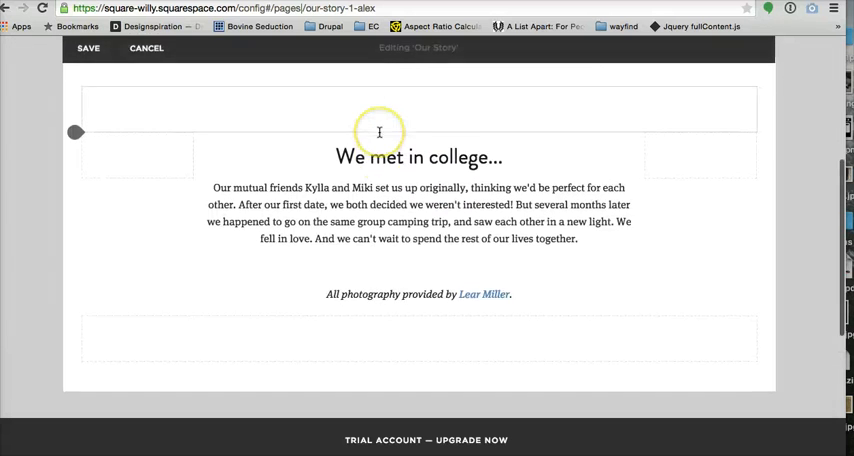
Insert an HTML code block below the photography credit and begin its <script tag.
left_click_drag(76, 132, 84, 324)
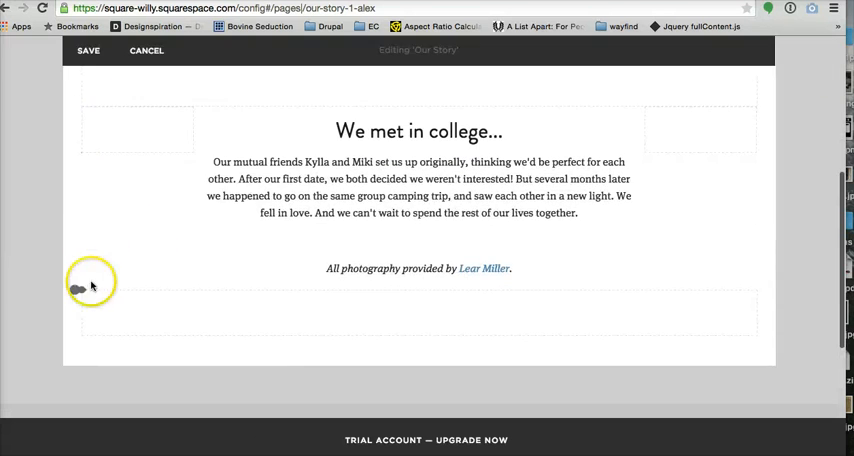
left_click(80, 284)
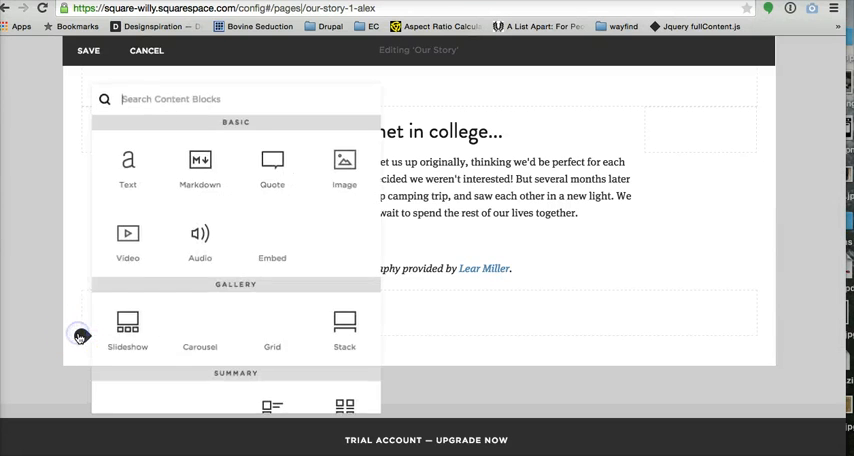
scroll("down", 3)
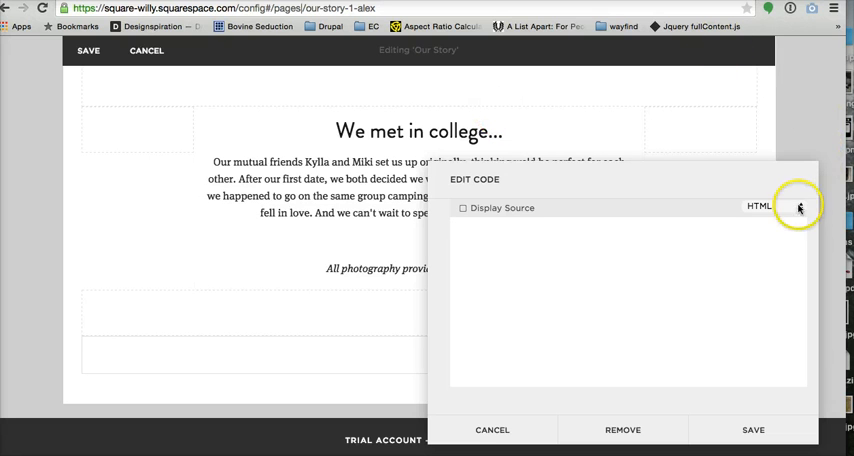
left_click(776, 208)
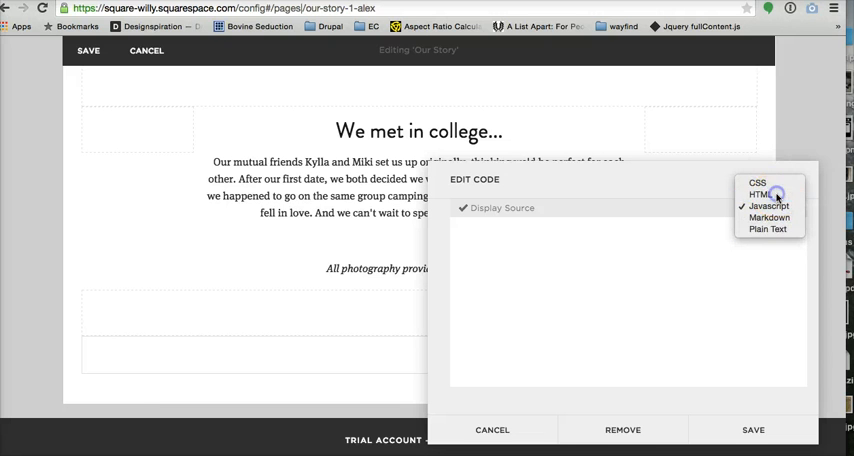
left_click(764, 196)
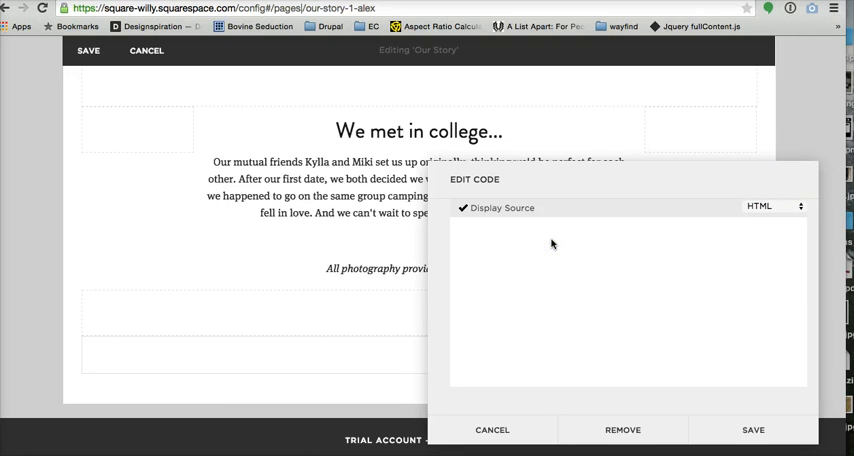
type("<script src=\"//ajax.googleapis.com/ajax/libs/jquery/2.1.1/jquery.min.js\"></script>")
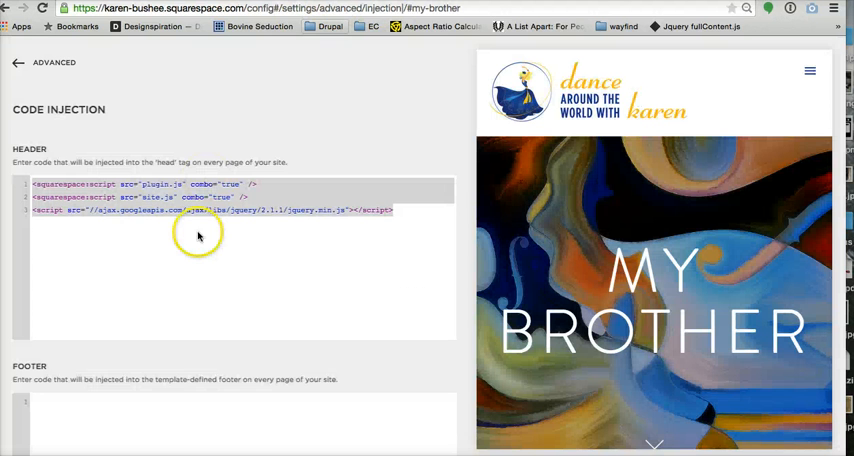
Return from Code Injection to Home and show the site's page list.
left_click(16, 62)
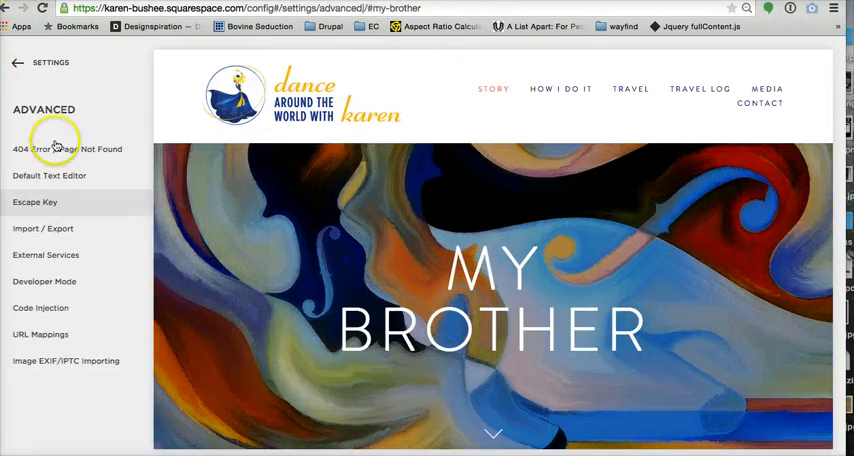
left_click(16, 64)
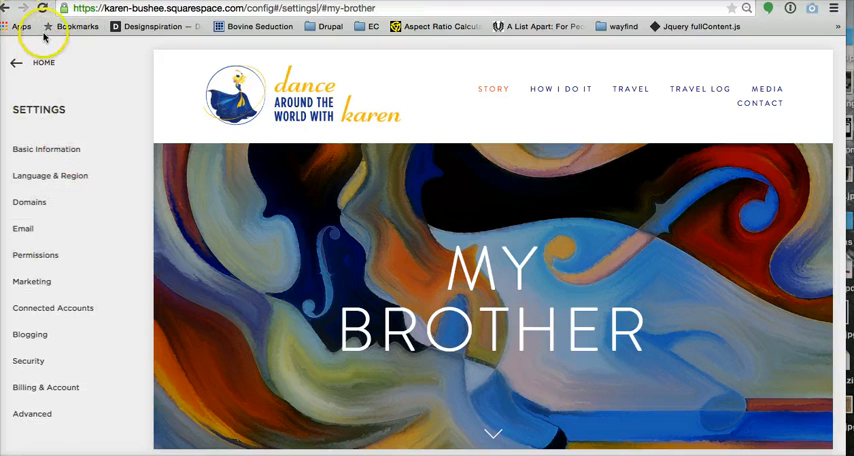
left_click(16, 64)
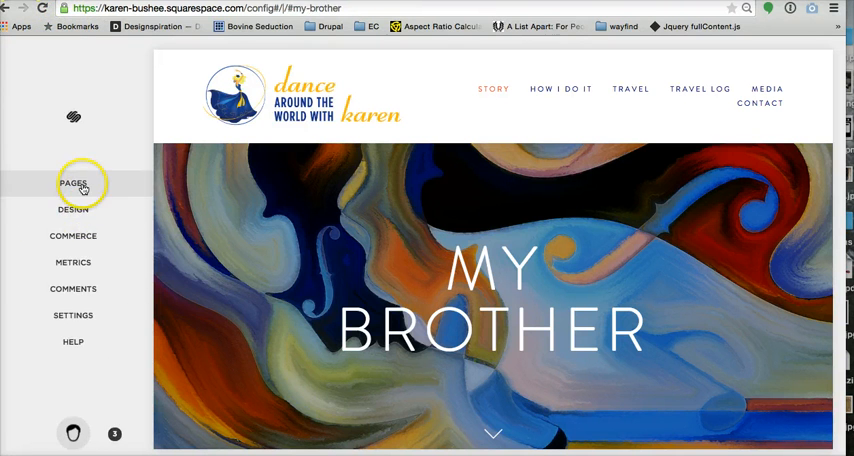
left_click(72, 184)
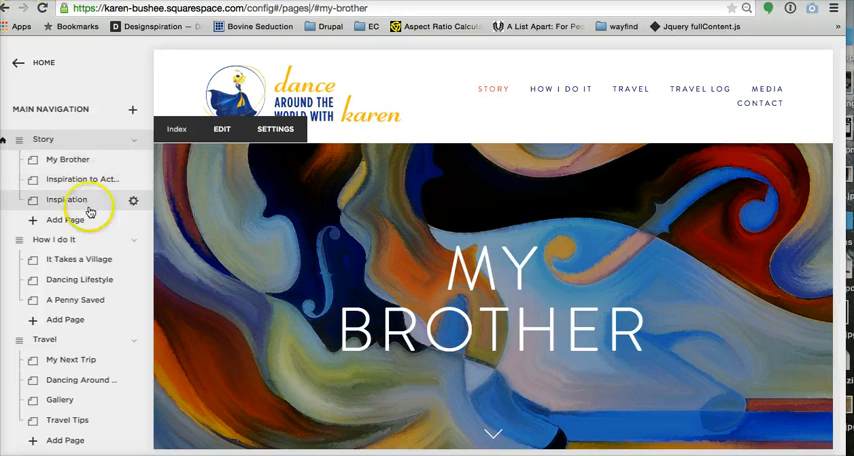
Scroll to the Travel pages and open My Next Trip and the page below it.
scroll("down", 3)
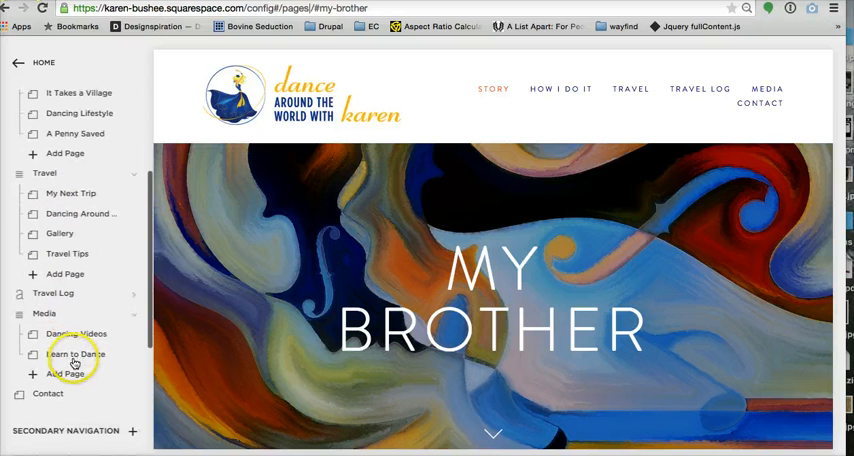
mouse_move(84, 194)
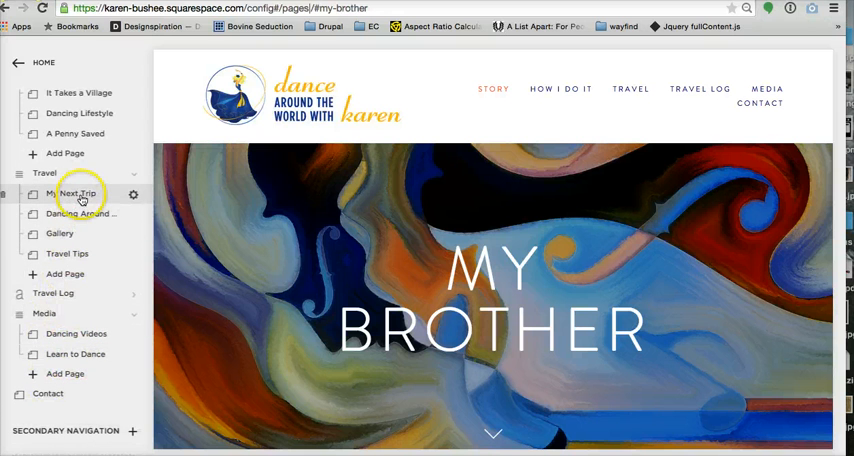
left_click(72, 194)
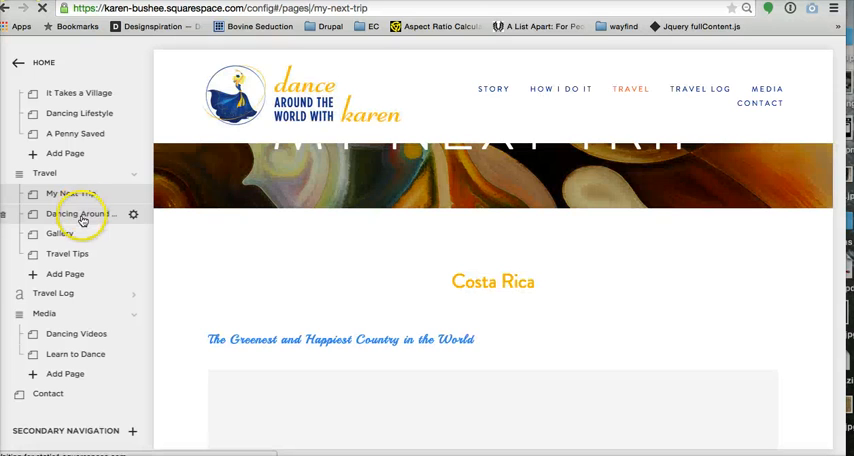
left_click(80, 214)
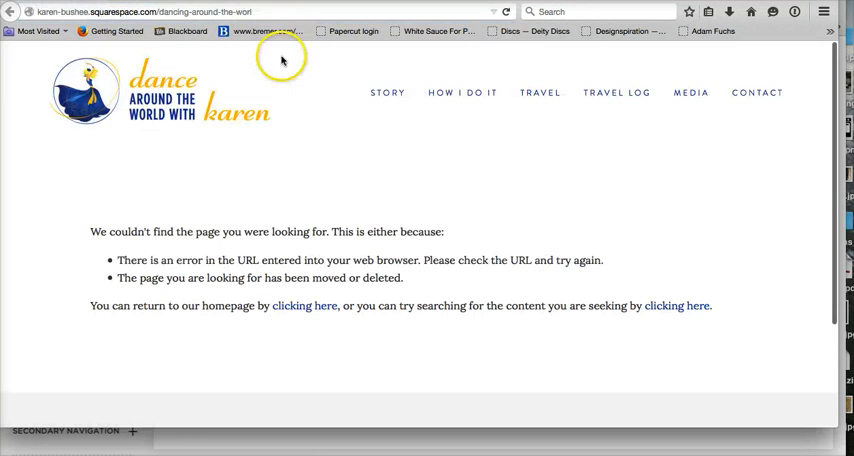
mouse_move(540, 92)
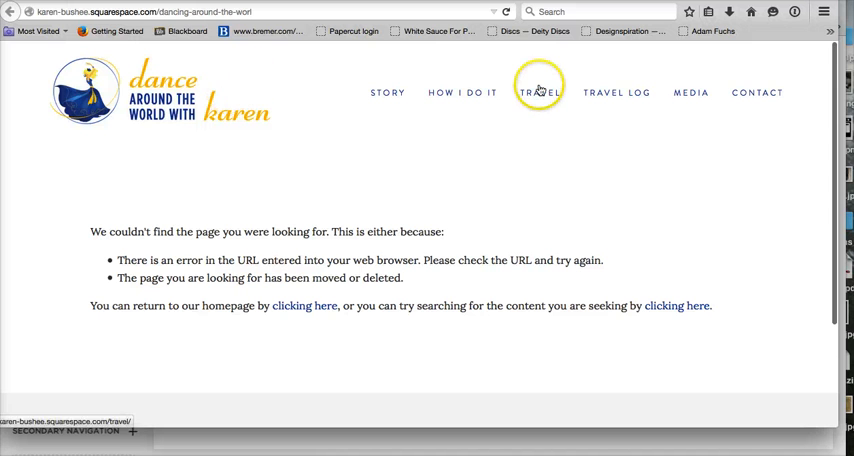
Visit the live Travel map and follow the Central America dancer to its trip, then return.
left_click(540, 92)
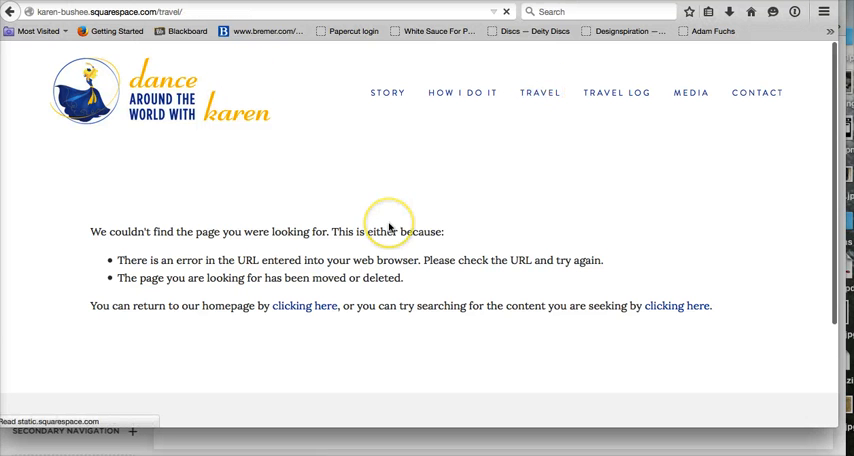
left_click(540, 92)
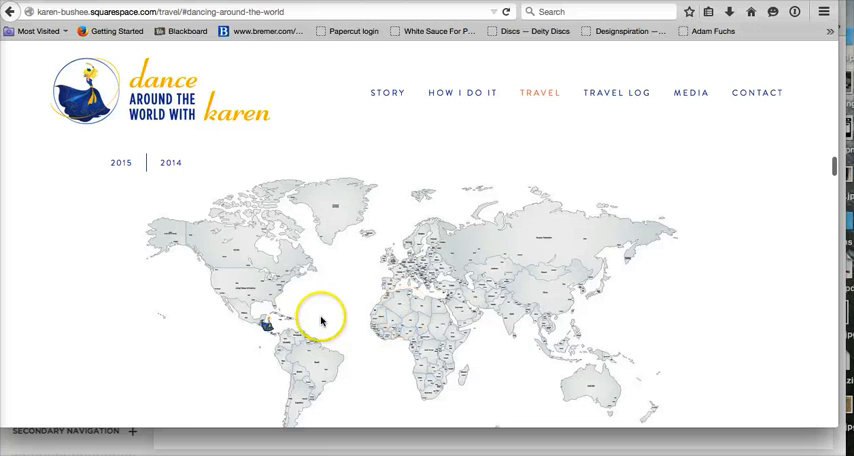
mouse_move(378, 288)
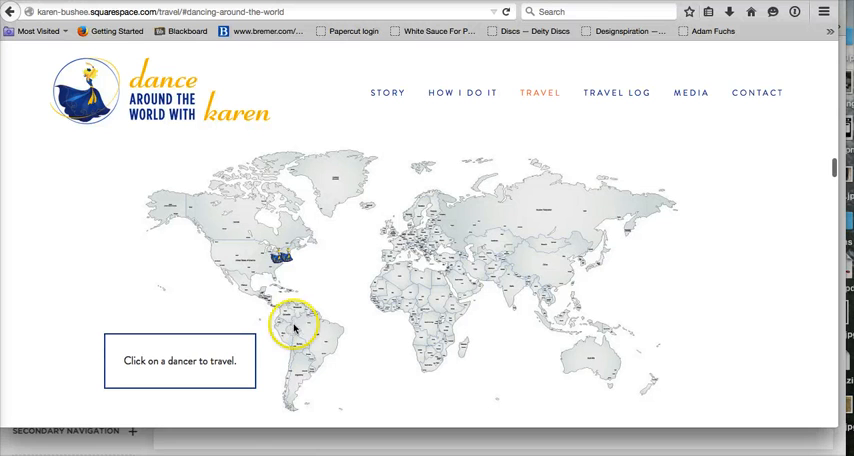
mouse_move(182, 408)
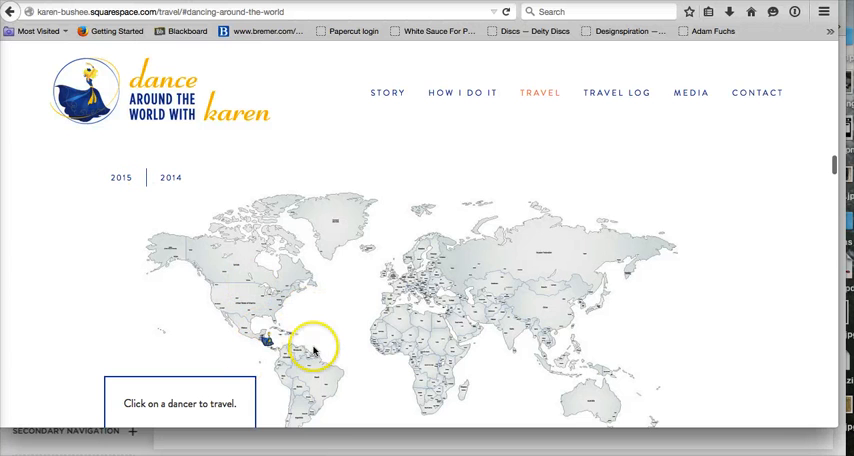
left_click(316, 348)
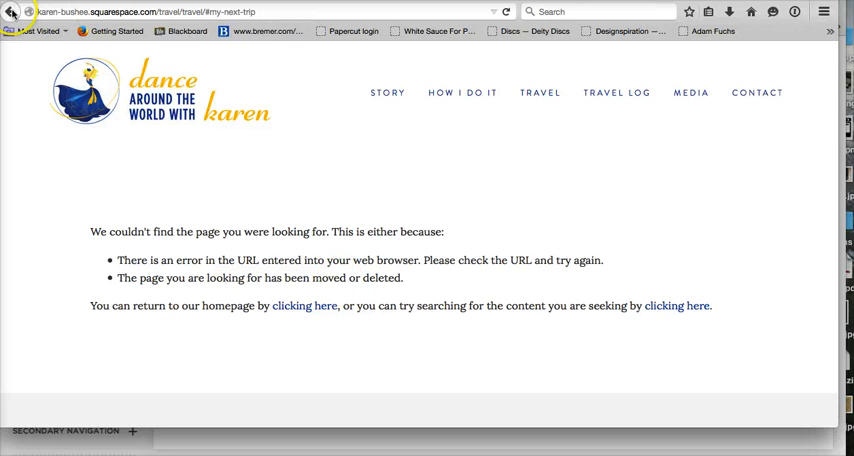
left_click(540, 92)
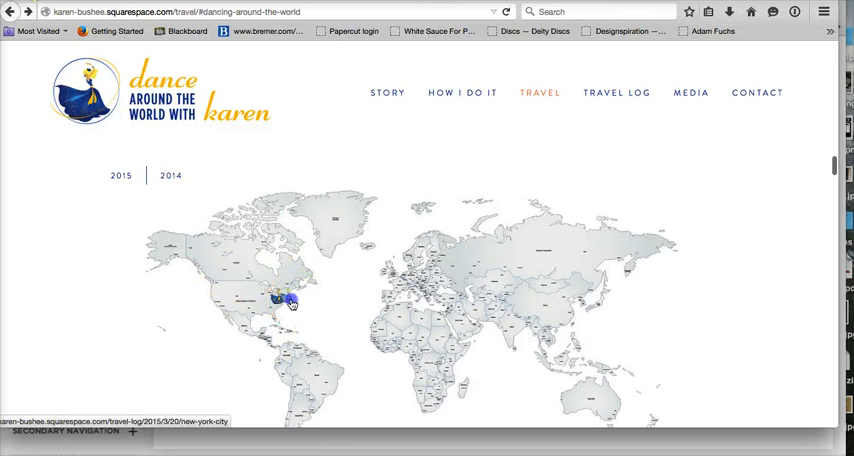
Follow the dancer over the United States to the New York City post.
left_click(288, 300)
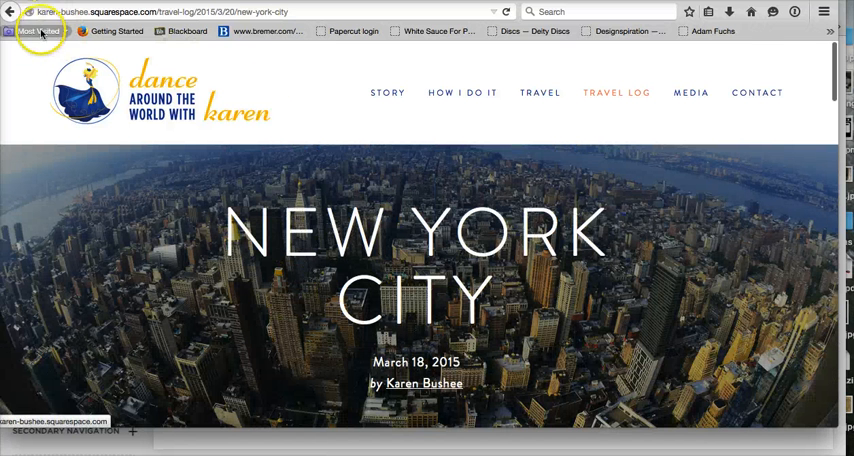
left_click(540, 92)
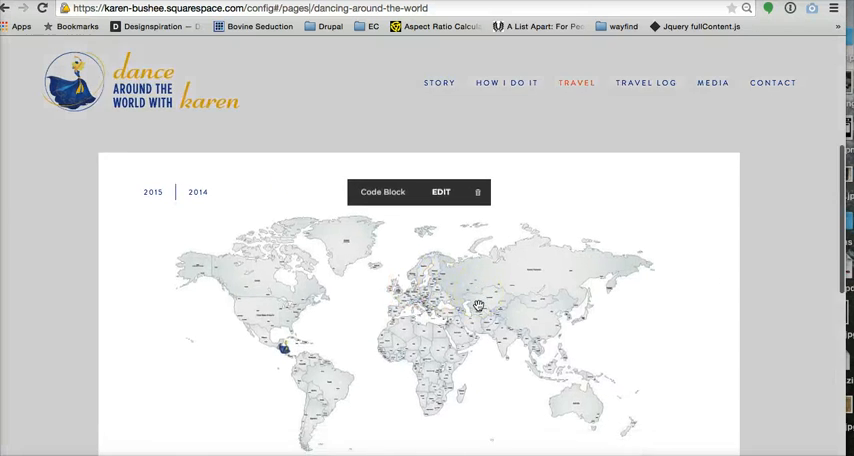
Edit the Dancing Around the World page and open its code block's jQuery script.
left_click(440, 192)
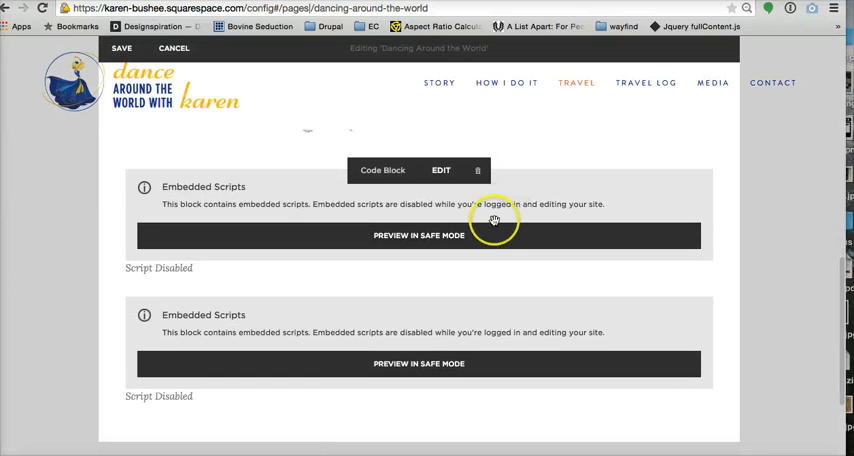
mouse_move(356, 230)
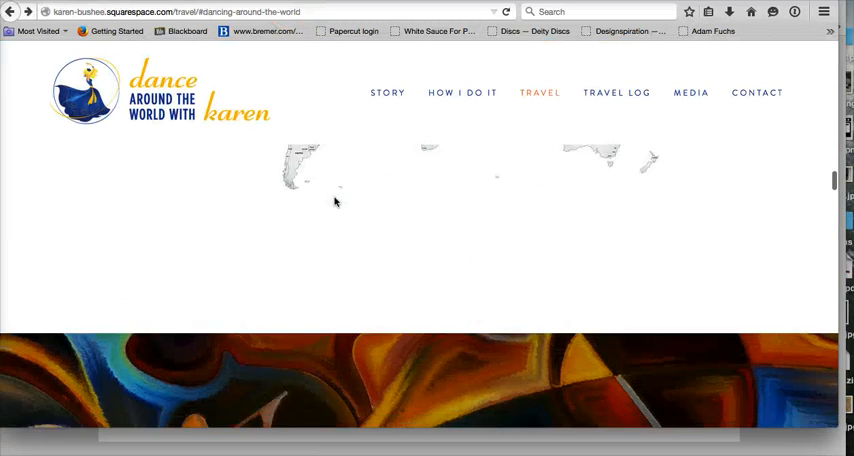
scroll("down", 3)
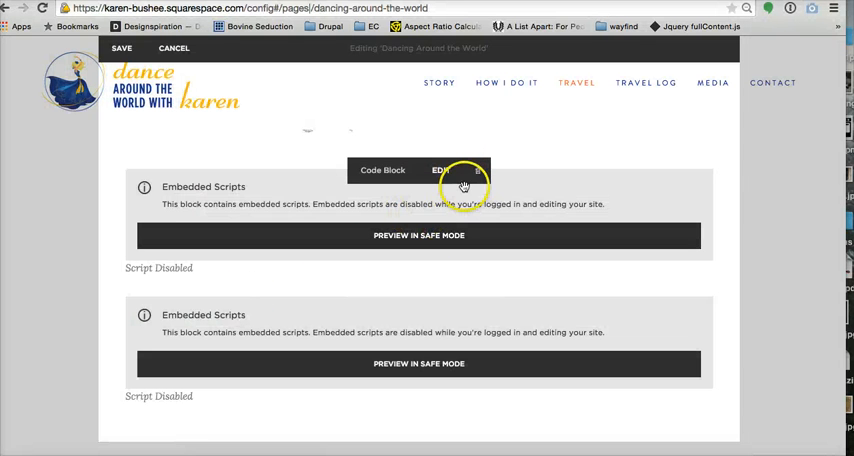
left_click(444, 170)
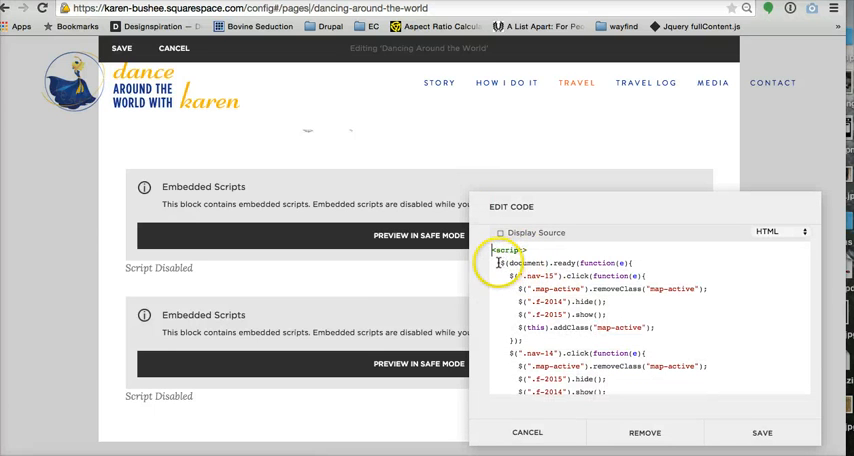
left_click_drag(496, 264, 568, 314)
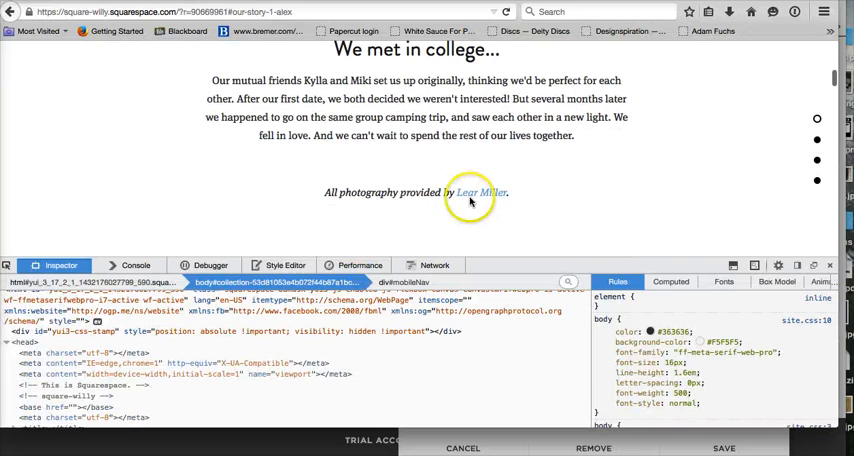
Inspect the photography credit text and select its sqs-block-content div to read the block id.
left_click(482, 192)
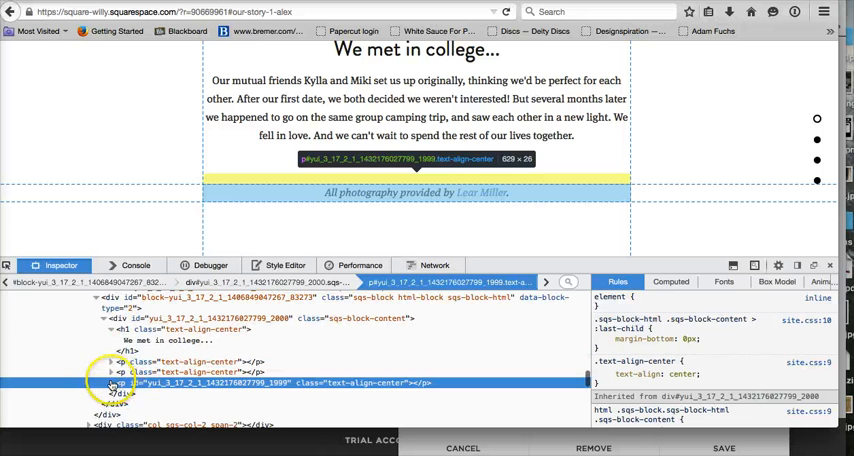
left_click(118, 392)
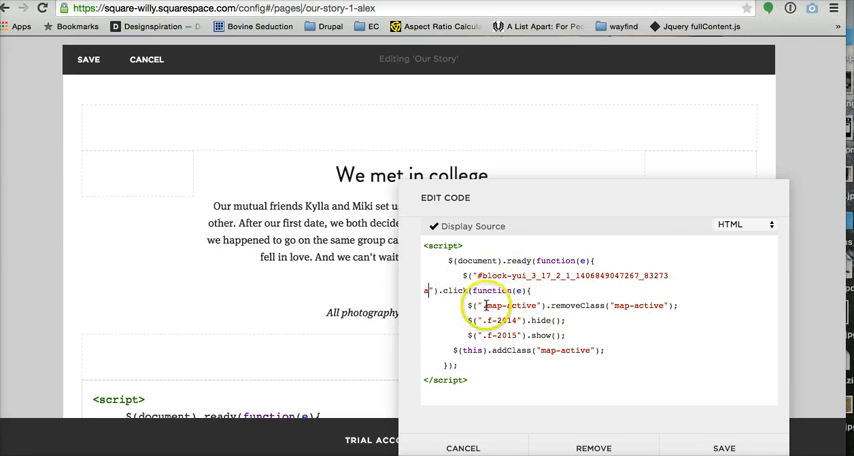
Replace the old map-active selector with h1 so the click handler hides the block's title.
left_click(470, 304)
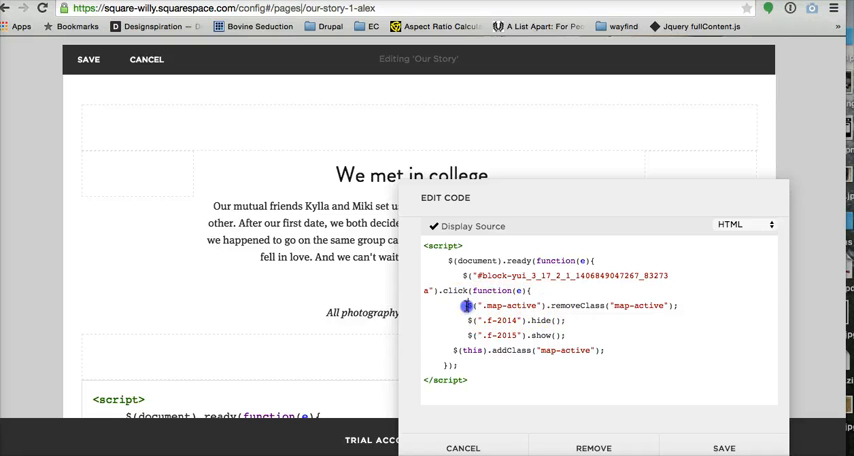
left_click_drag(464, 304, 690, 304)
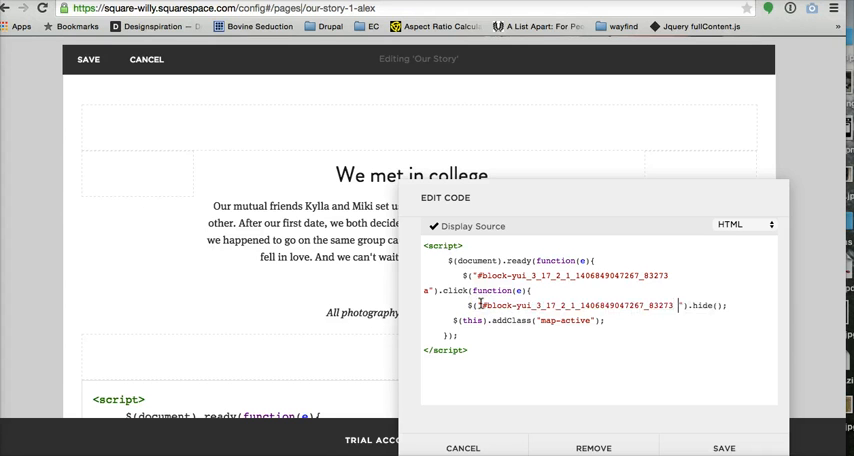
type("h1")
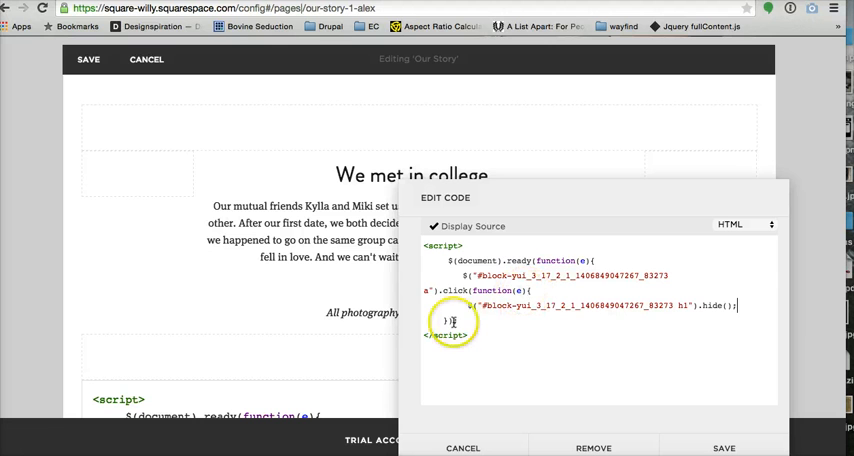
mouse_move(538, 274)
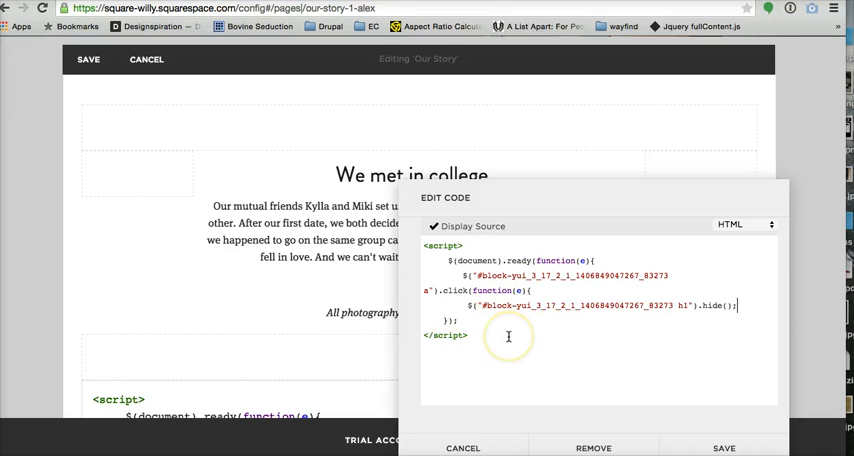
mouse_move(576, 330)
type("});")
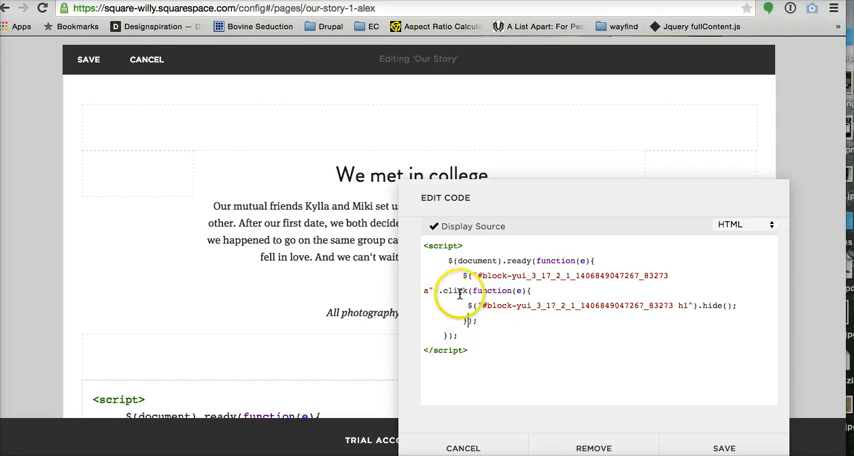
mouse_move(536, 256)
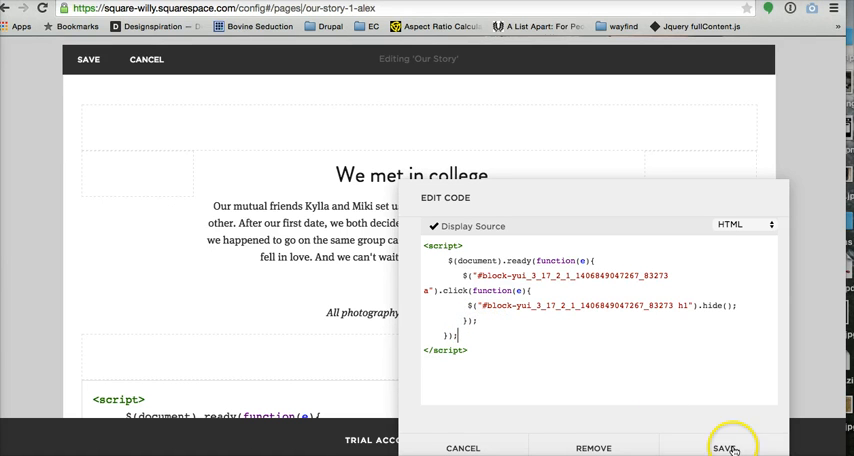
Save the edited script and save the Our Story page changes.
left_click(728, 448)
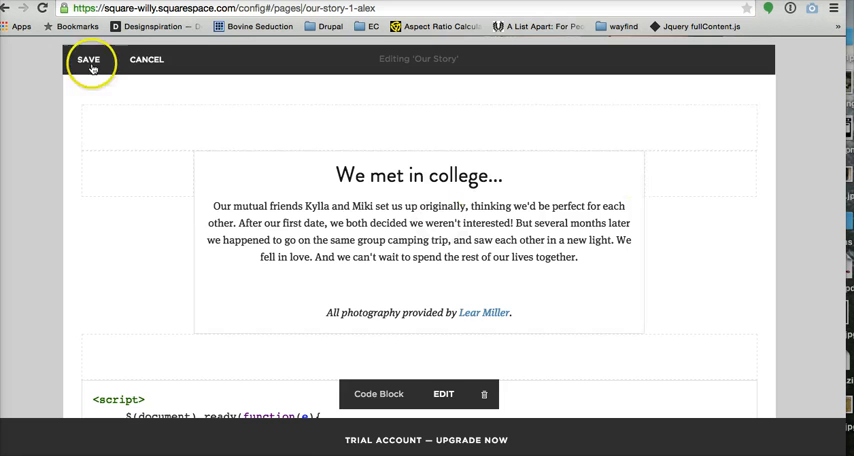
left_click(88, 60)
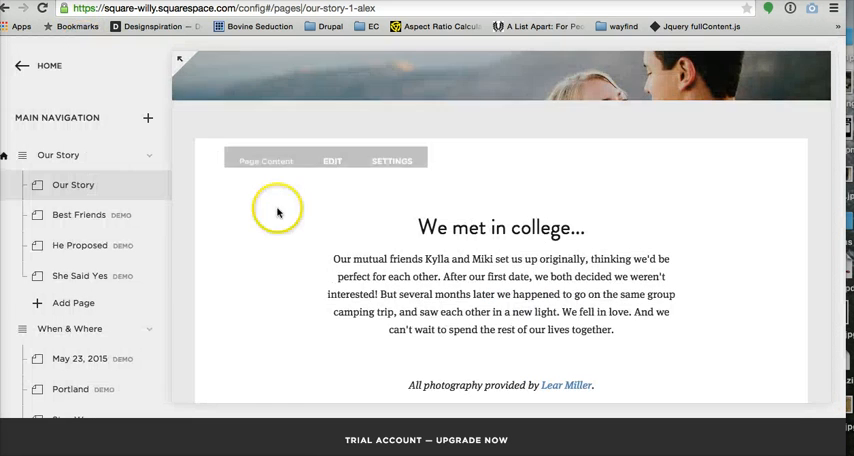
scroll("down", 3)
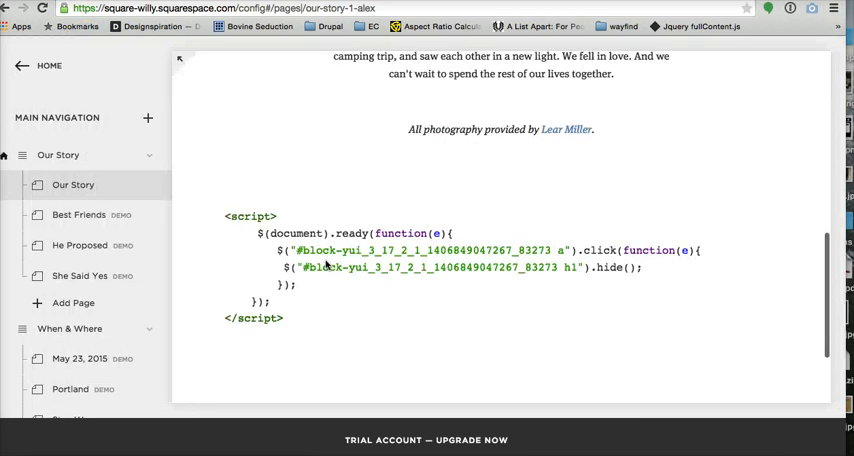
Uncheck Display Source on the code block so its script runs, and keep the change.
left_click(332, 64)
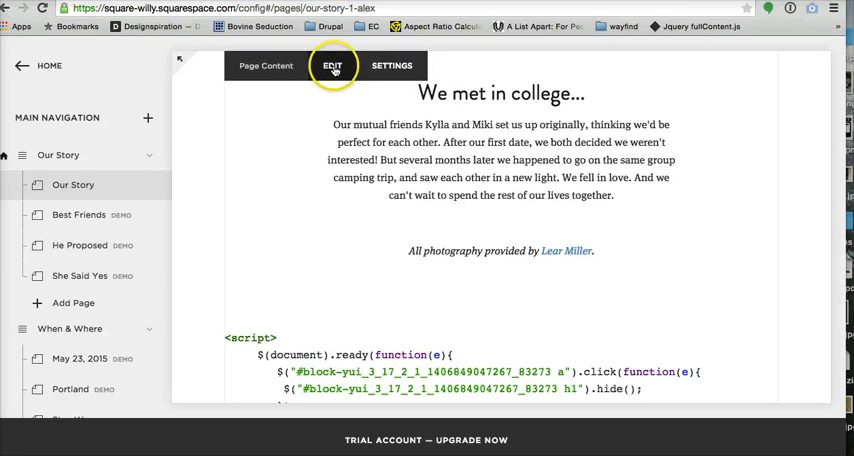
left_click(332, 64)
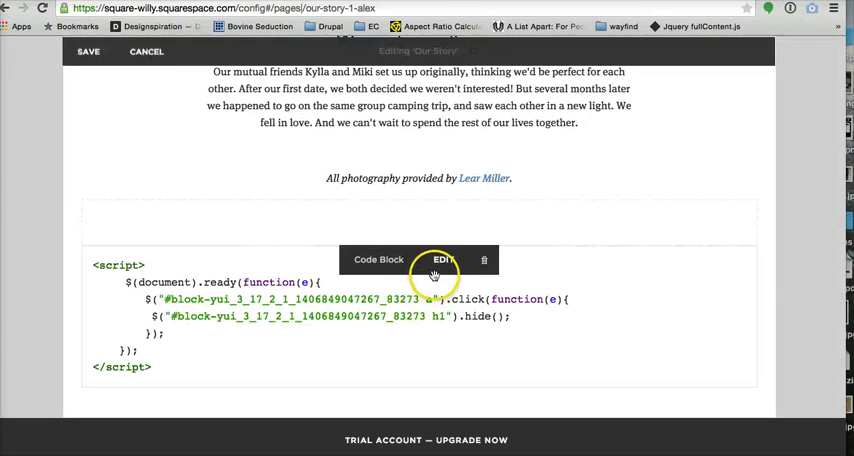
left_click(444, 260)
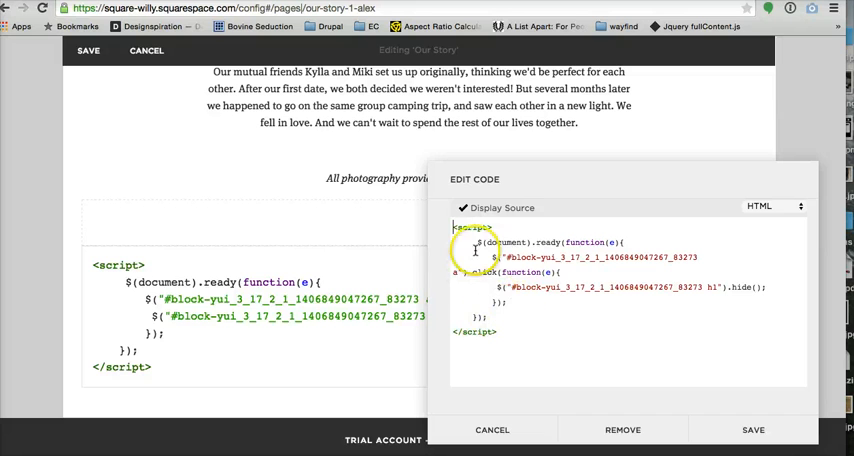
left_click(464, 208)
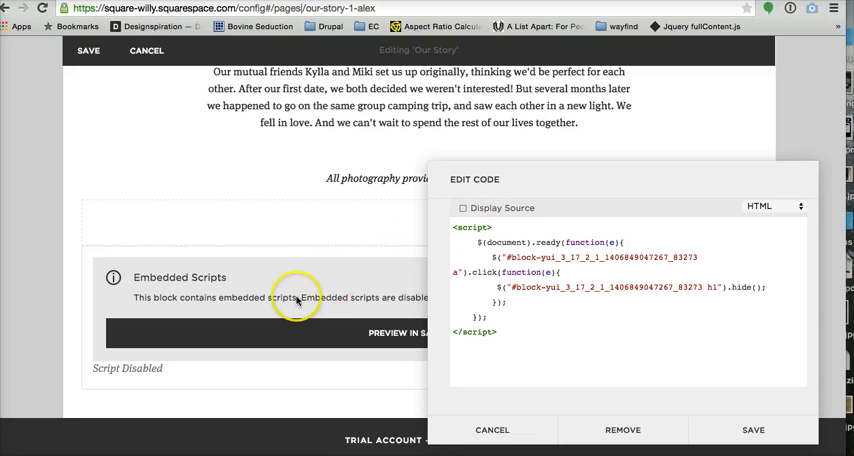
mouse_move(264, 276)
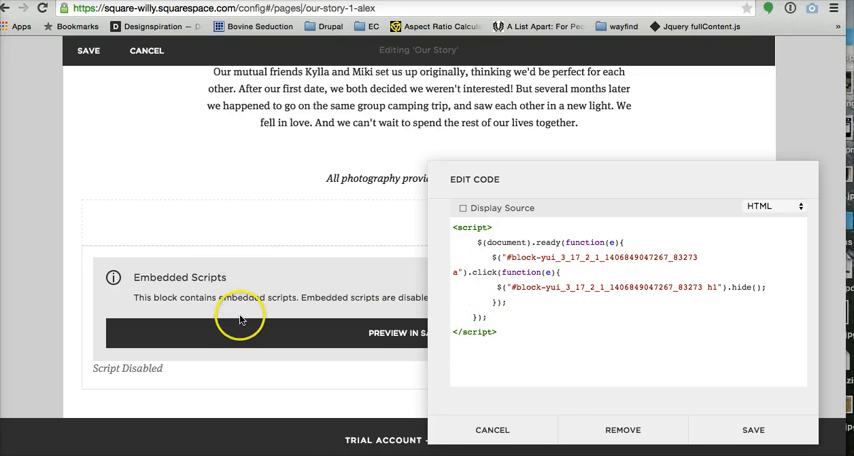
left_click(492, 428)
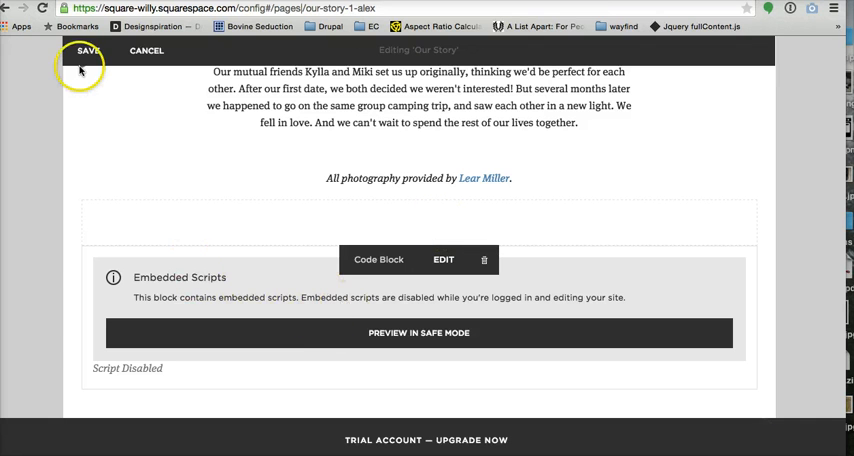
Save the page and load learmillerweddings.com to view the live Our Story page.
left_click(88, 50)
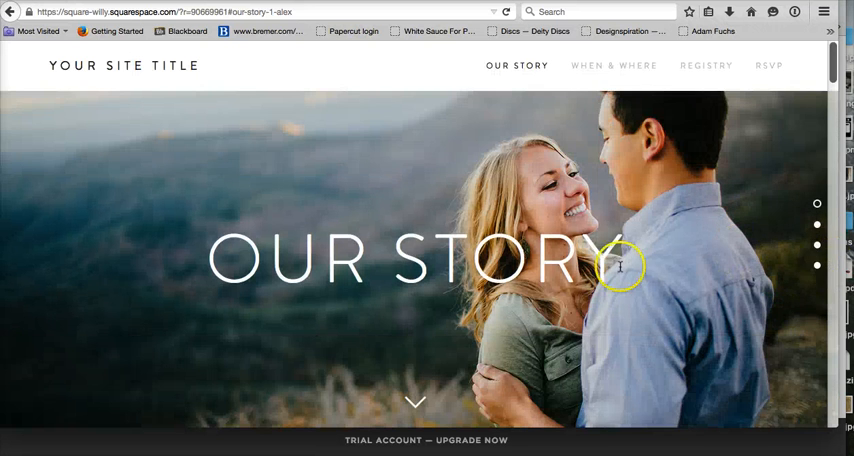
type("learmillerweddings.com")
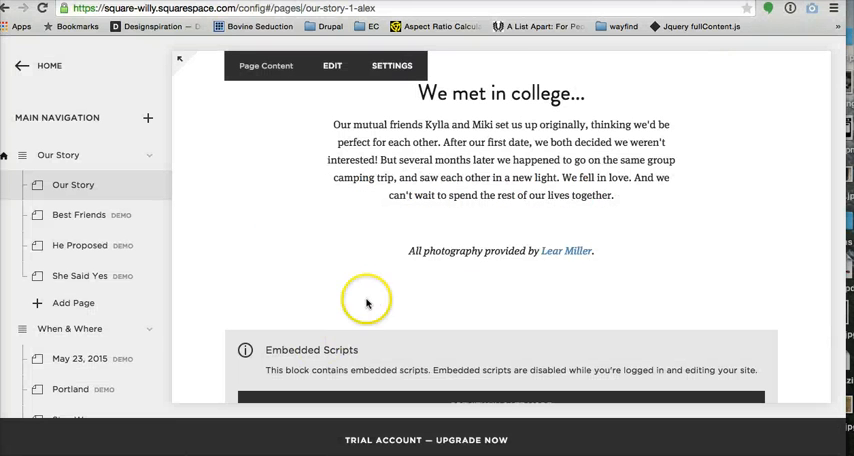
mouse_move(380, 278)
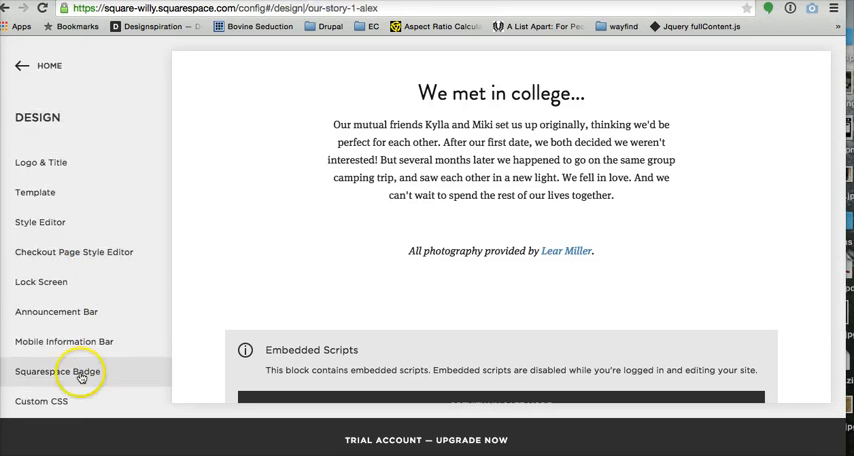
Browse the site's Design panels, then return to the main site menu.
left_click(42, 400)
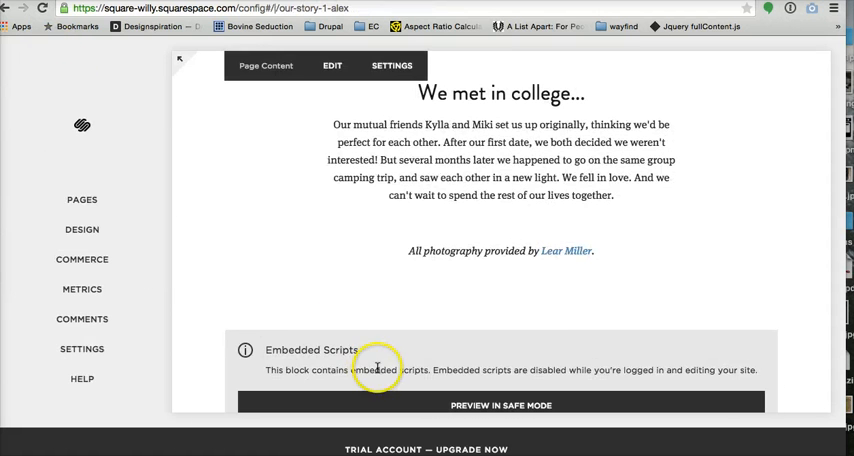
scroll("down", 3)
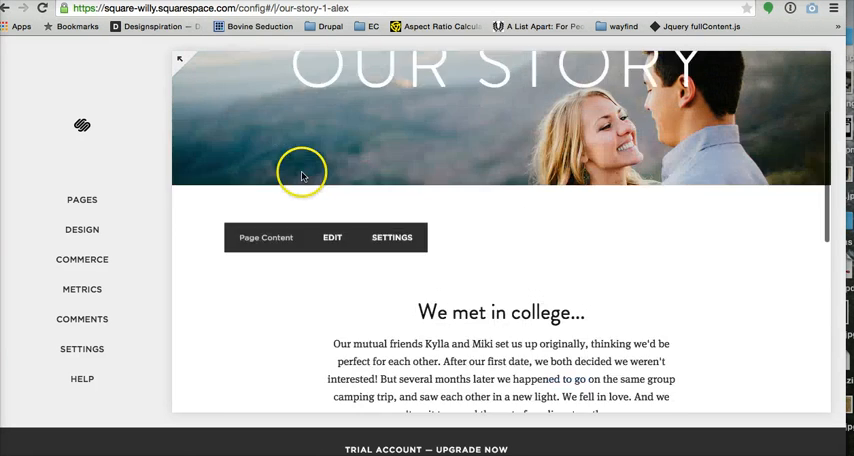
Show the Our Story page's Advanced settings with its empty Page Header Code Injection field.
left_click(82, 200)
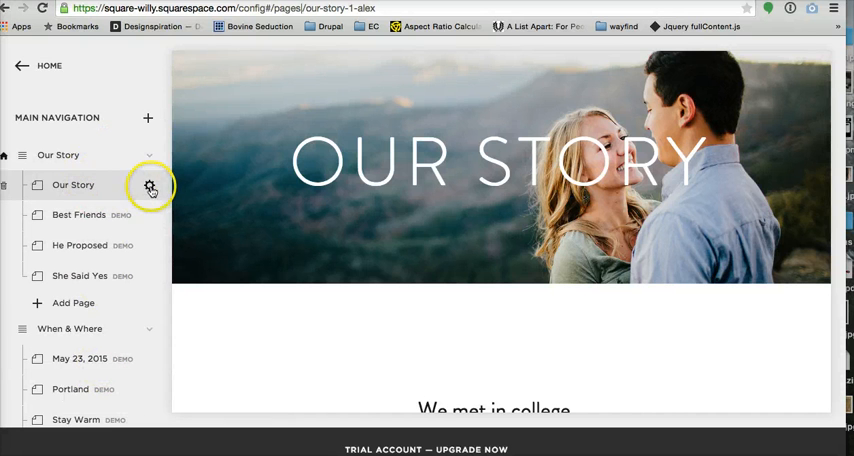
left_click(150, 188)
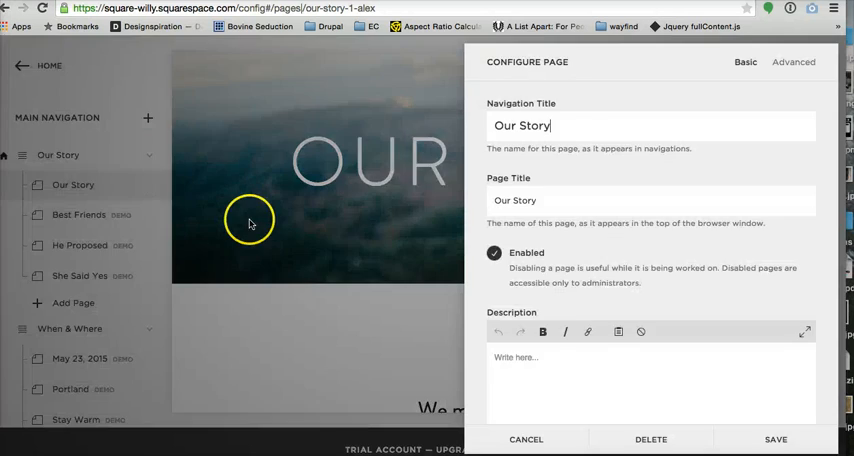
left_click(792, 62)
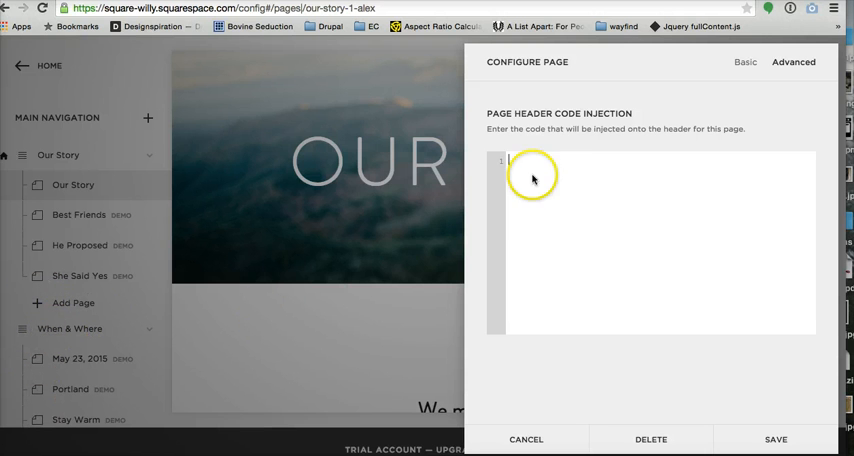
mouse_move(44, 370)
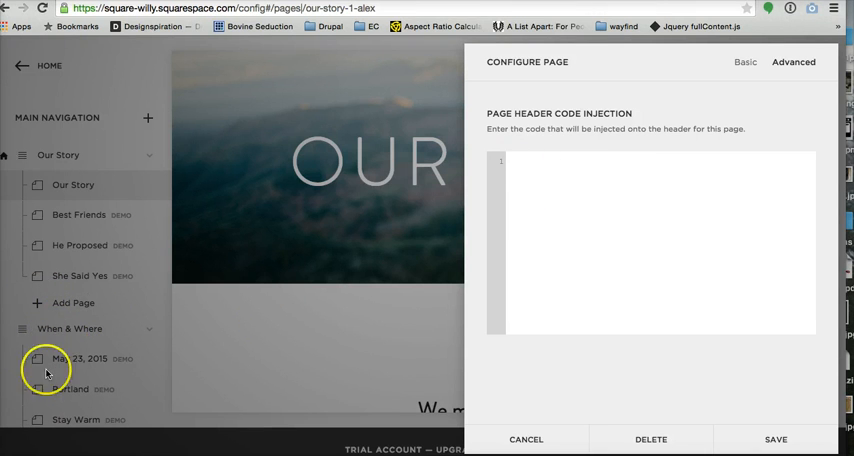
mouse_move(624, 152)
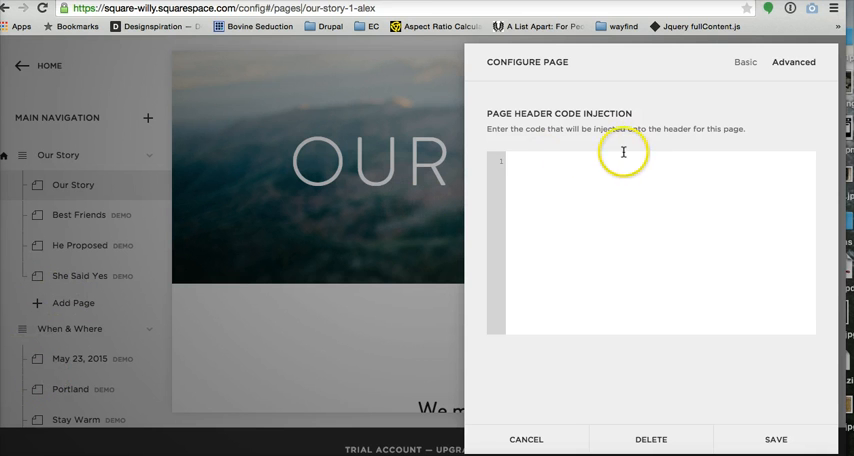
mouse_move(752, 208)
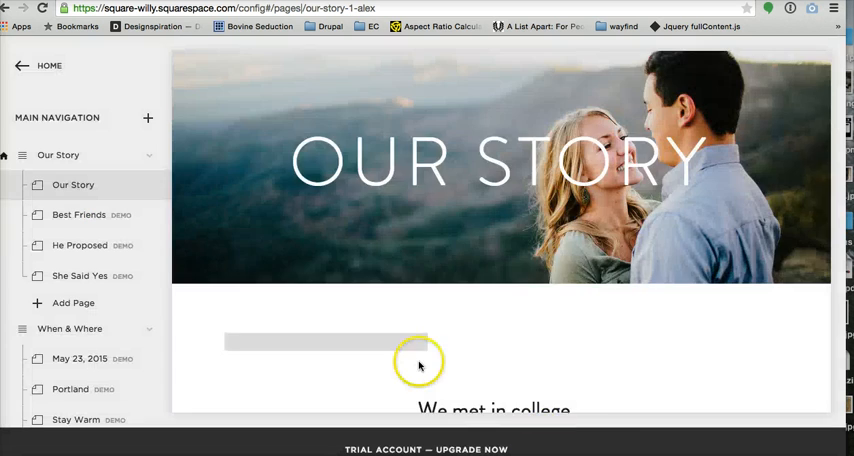
scroll("down", 3)
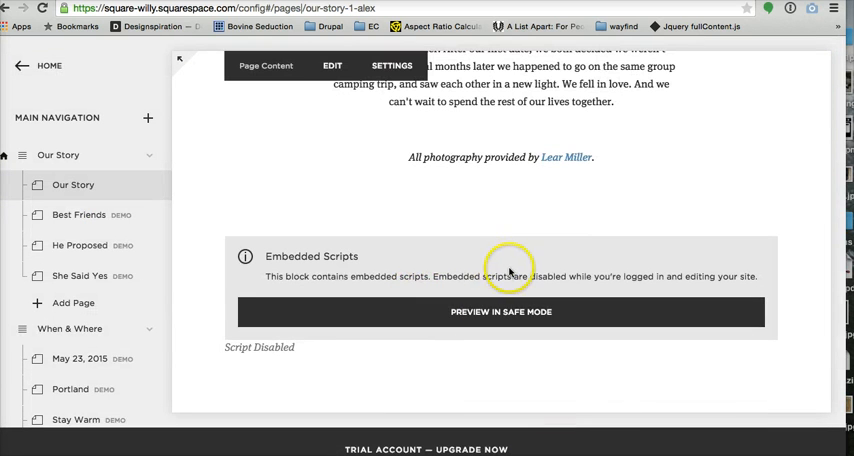
scroll("down", 3)
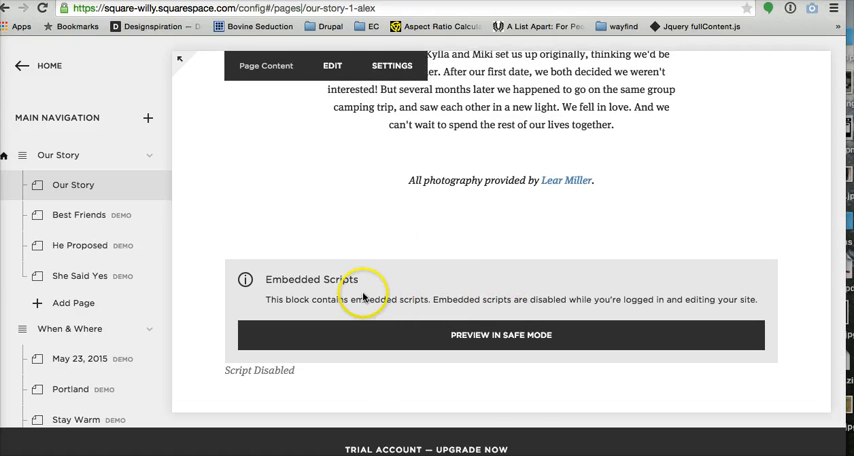